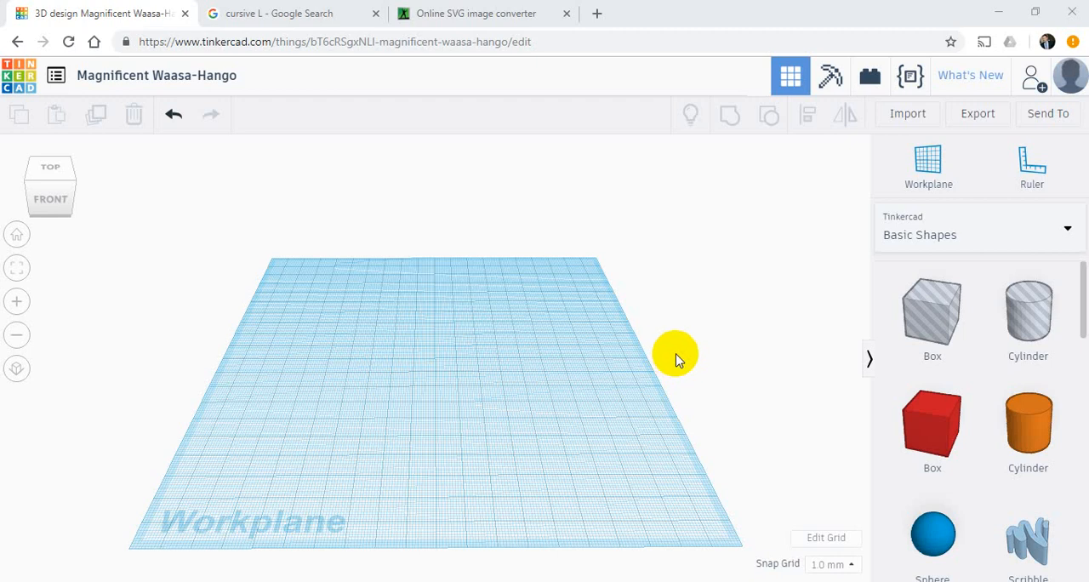
{"action": "mouse_move", "coordinate": [579, 341]}
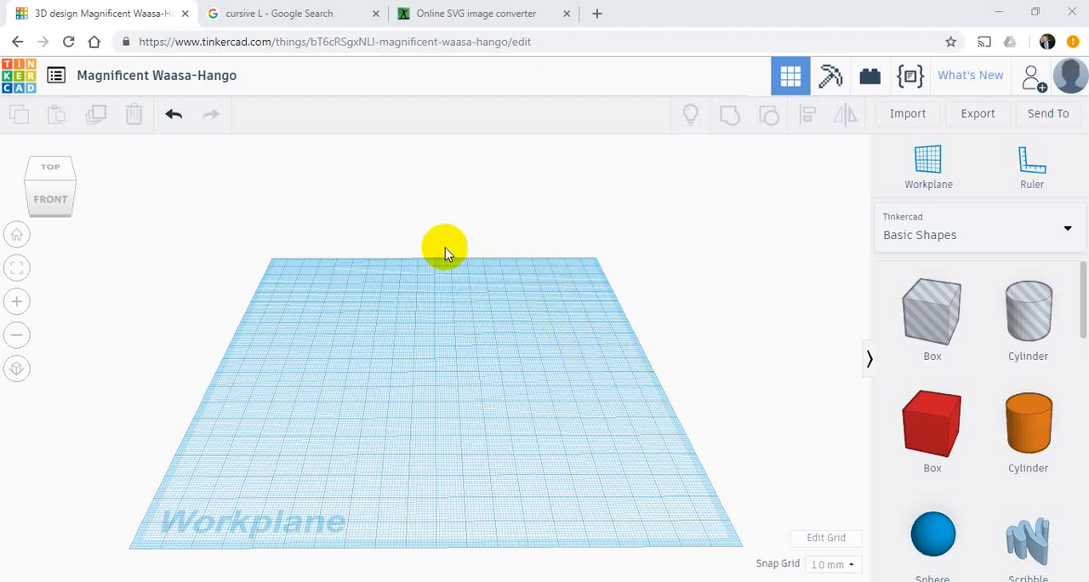
{"action": "mouse_move", "coordinate": [541, 373]}
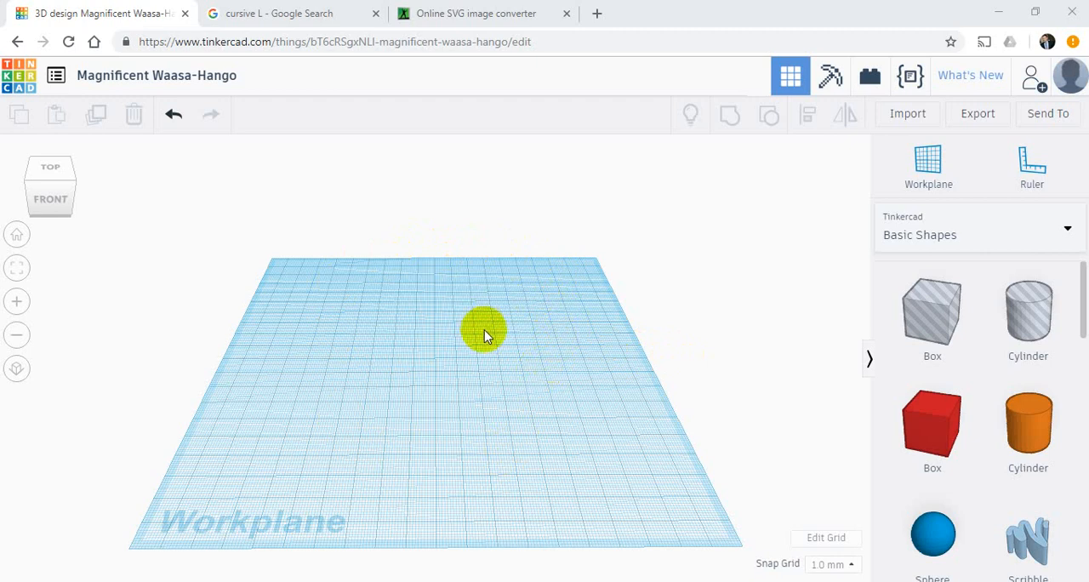
{"action": "mouse_move", "coordinate": [519, 417]}
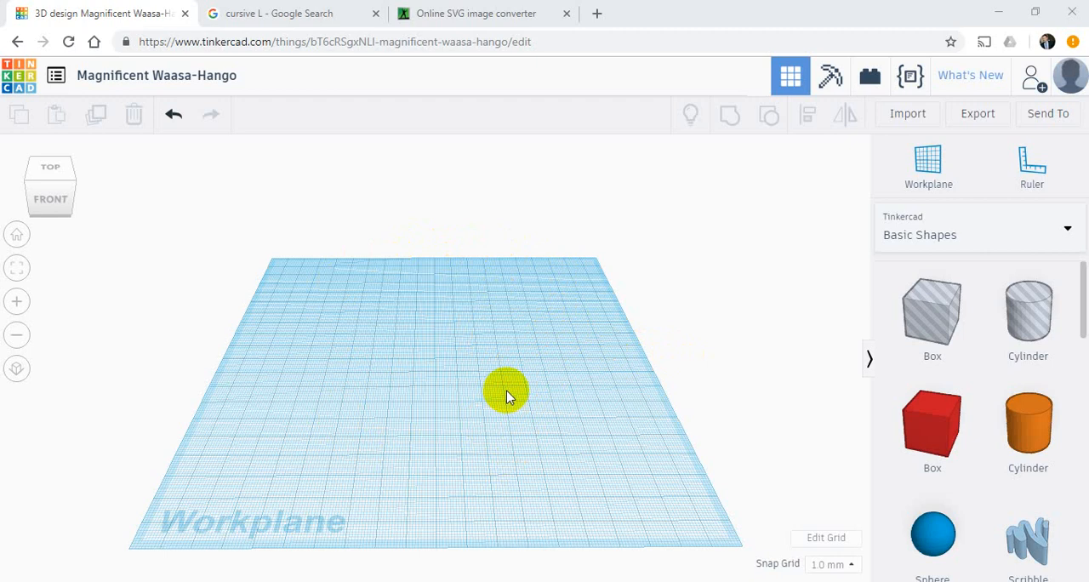
{"action": "mouse_move", "coordinate": [502, 357]}
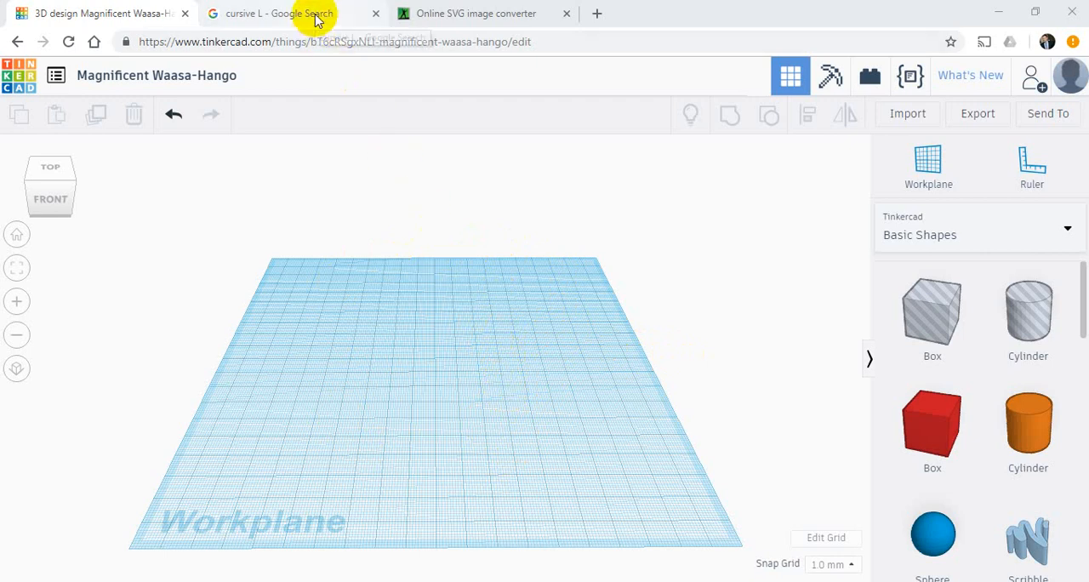
Return to the 'cursive L' Google Images results and browse down through the letter designs.
{"action": "left_click", "coordinate": [279, 13]}
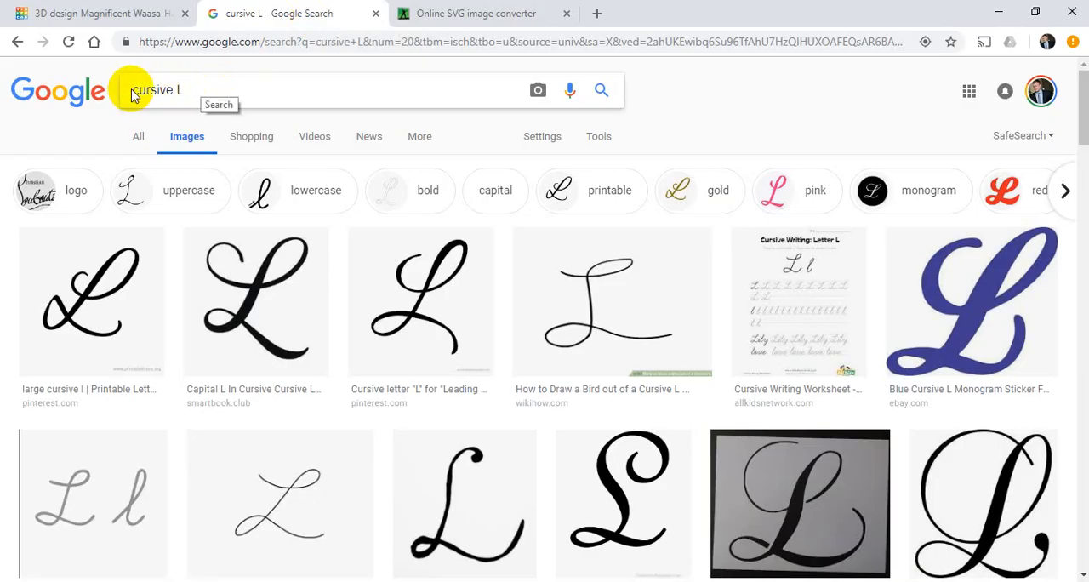
{"action": "mouse_move", "coordinate": [457, 372]}
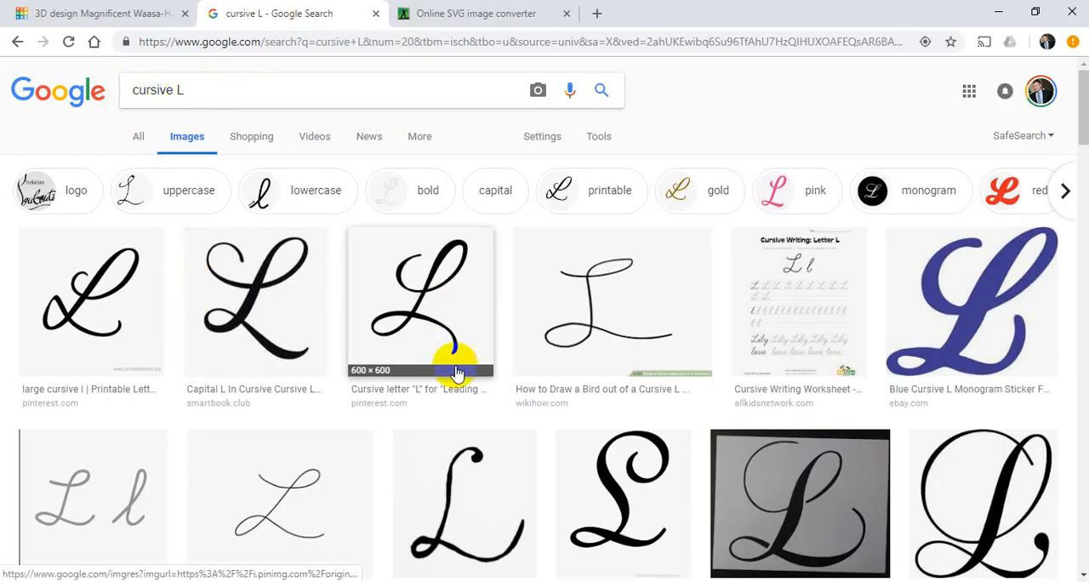
{"action": "scroll", "scroll_direction": "down", "scroll_amount": 3}
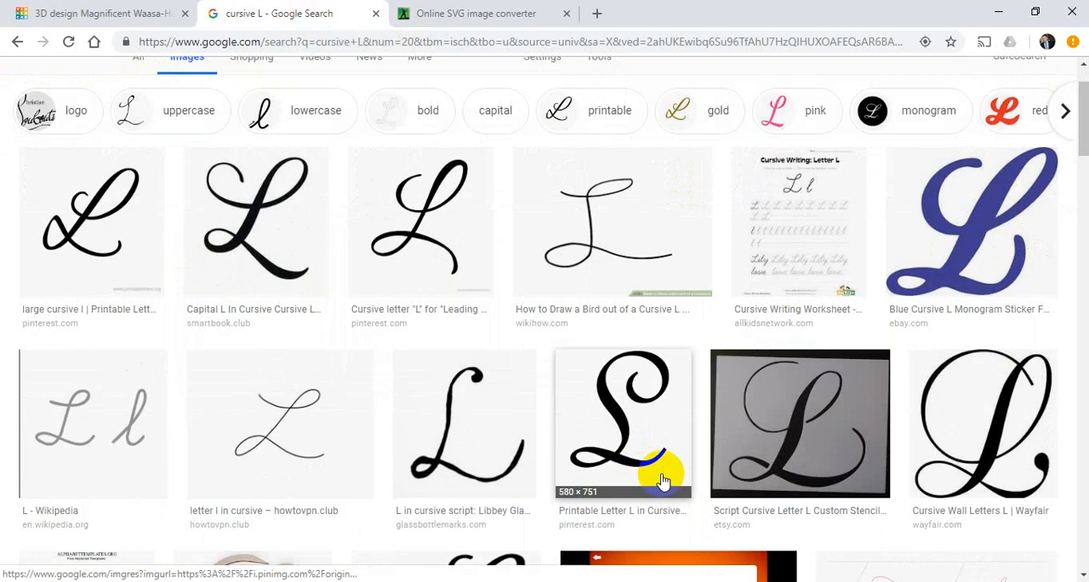
{"action": "mouse_move", "coordinate": [327, 219]}
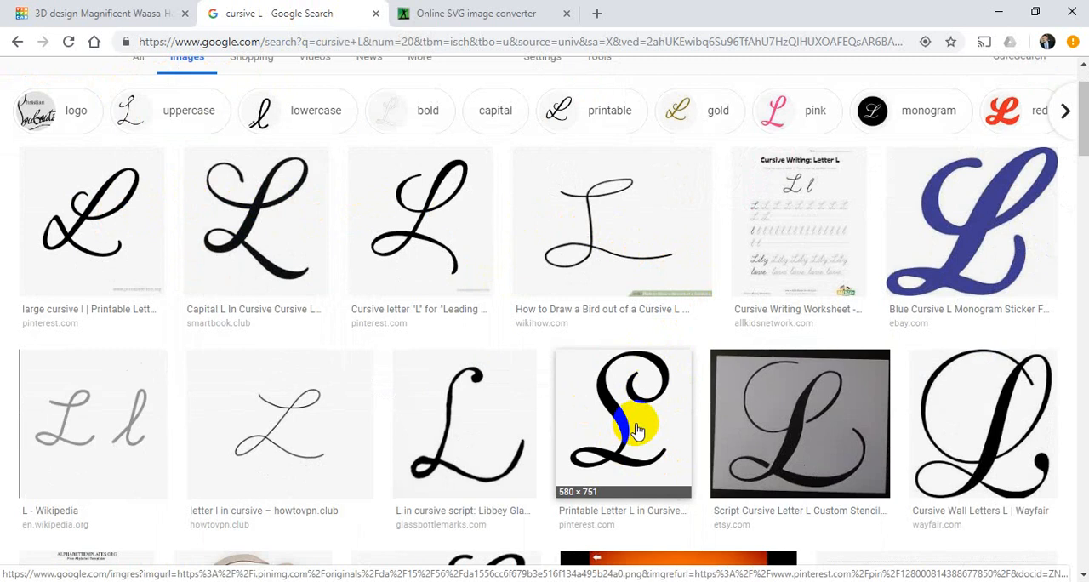
Save the bold printable cursive L image as 'CursiveLletter'.
{"action": "right_click", "coordinate": [638, 425]}
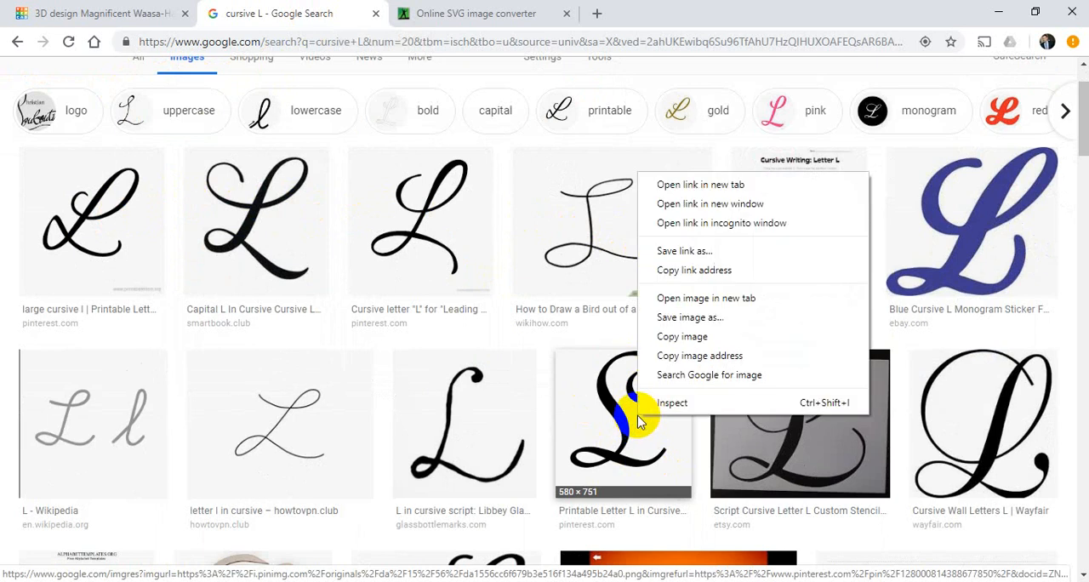
{"action": "mouse_move", "coordinate": [690, 317]}
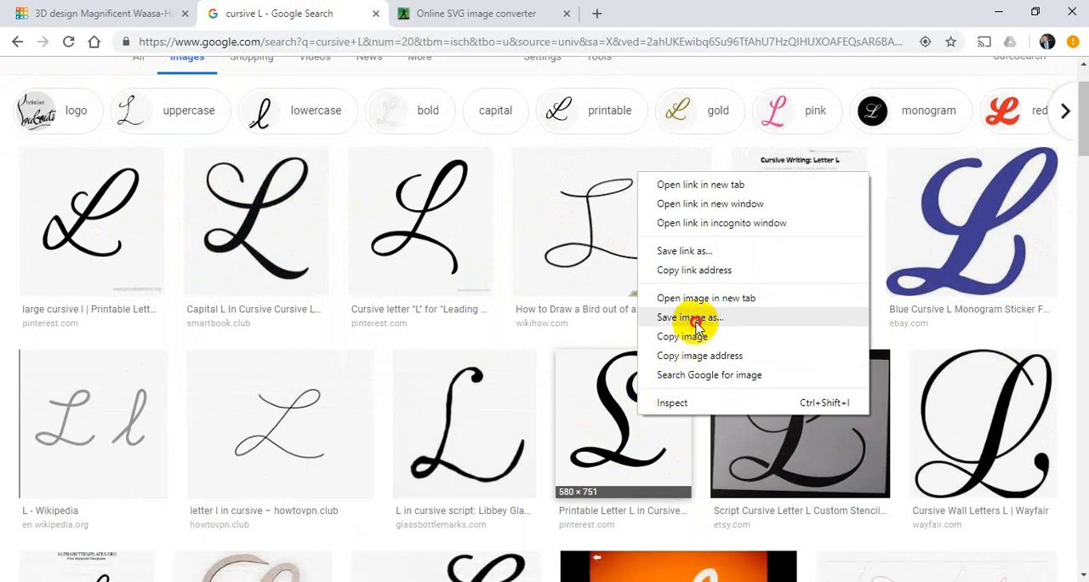
{"action": "left_click", "coordinate": [690, 318]}
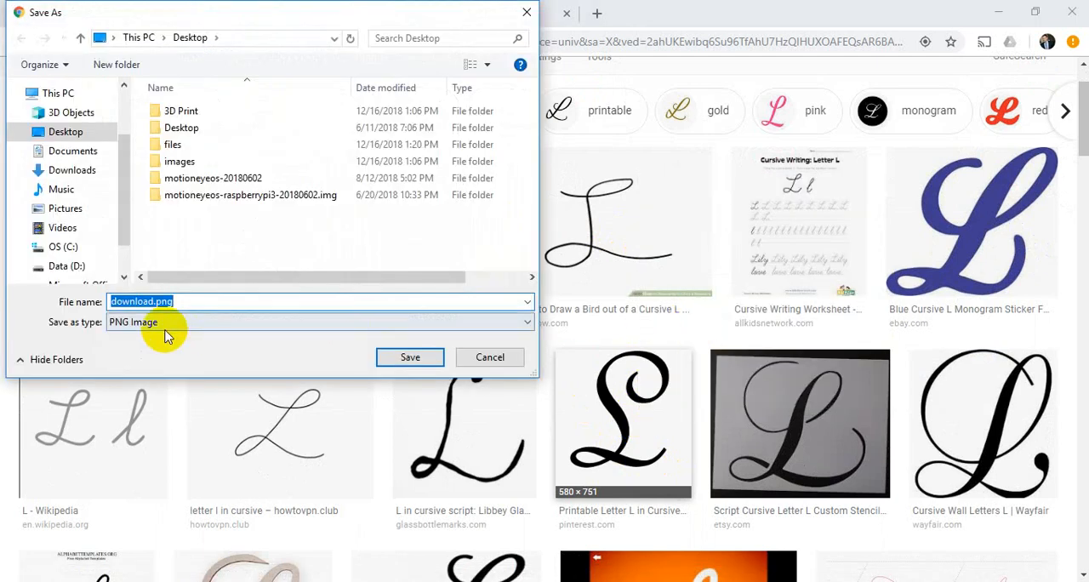
{"action": "type", "text": "C"}
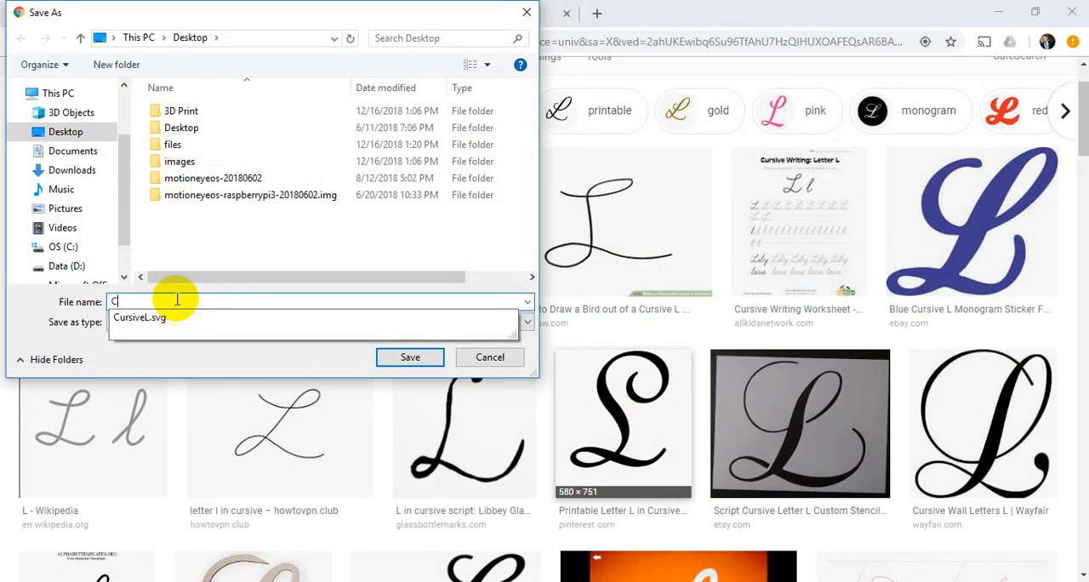
{"action": "type", "text": "ursive"}
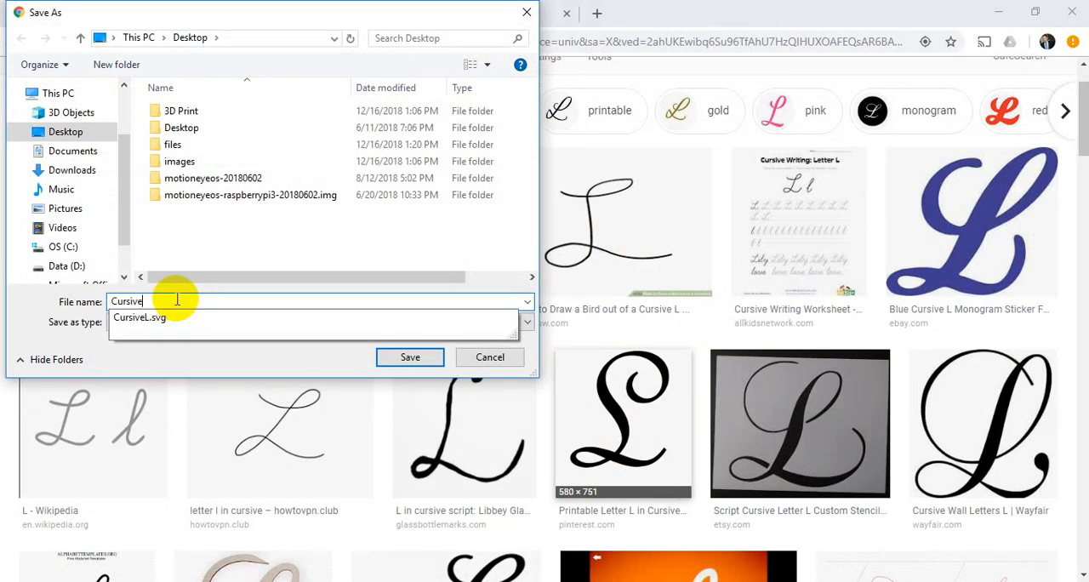
{"action": "type", "text": "Letter"}
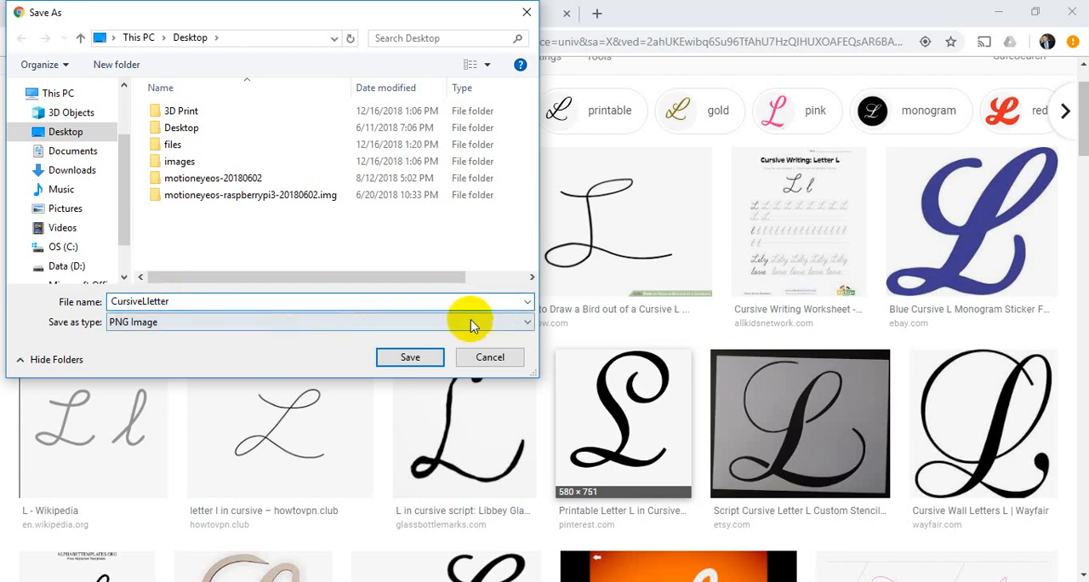
{"action": "left_click", "coordinate": [490, 356]}
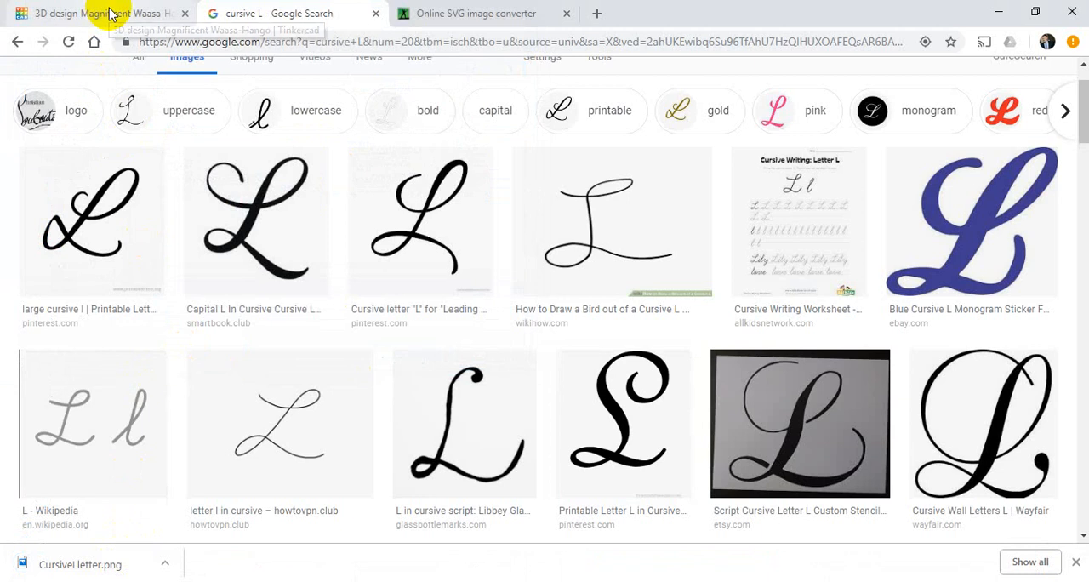
Return to the Tinkercad design and open the Import Shapes window.
{"action": "left_click", "coordinate": [93, 13]}
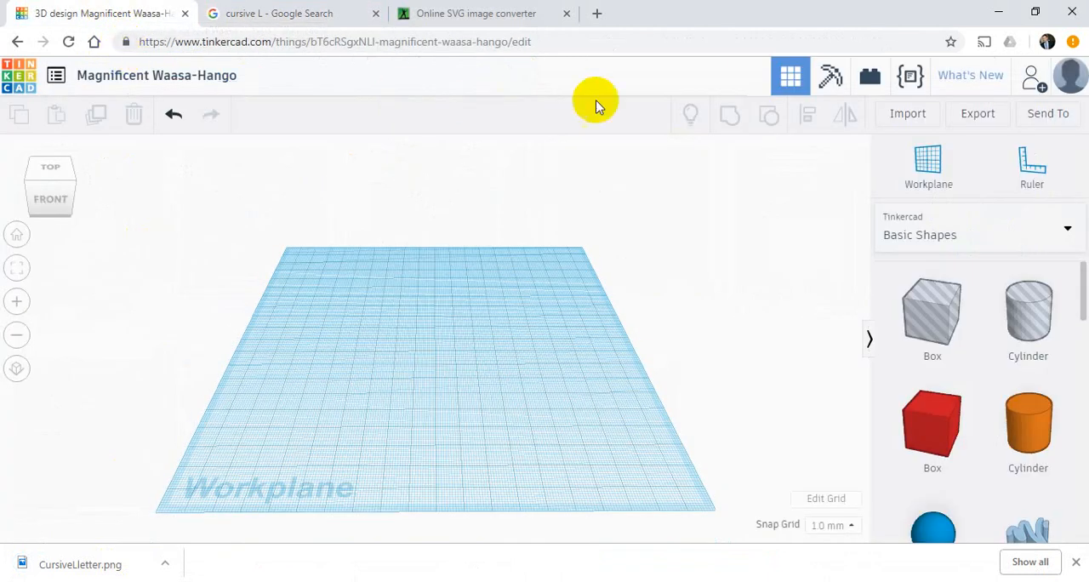
{"action": "left_click", "coordinate": [907, 113]}
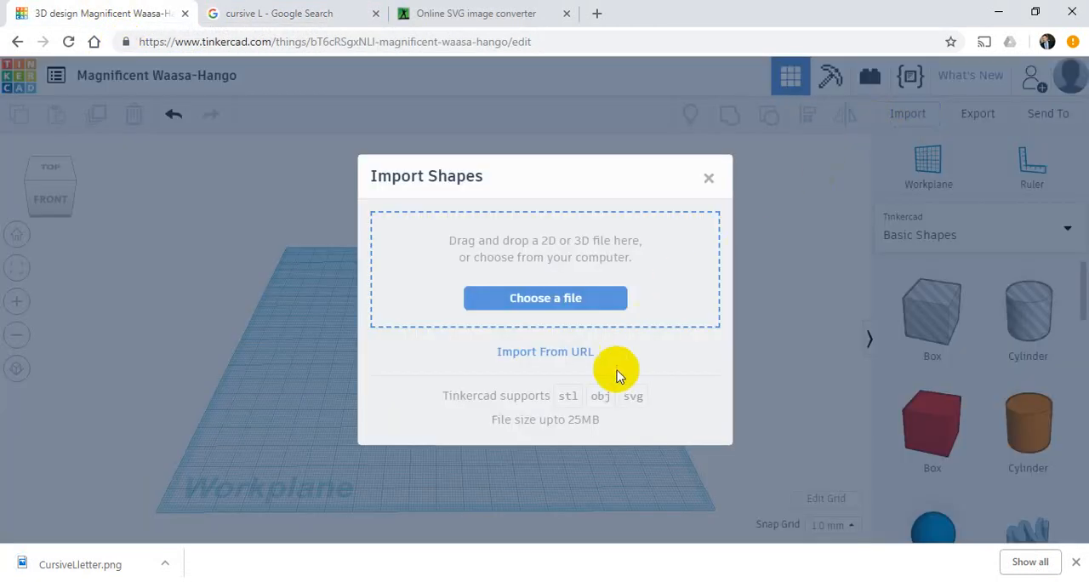
{"action": "mouse_move", "coordinate": [635, 400]}
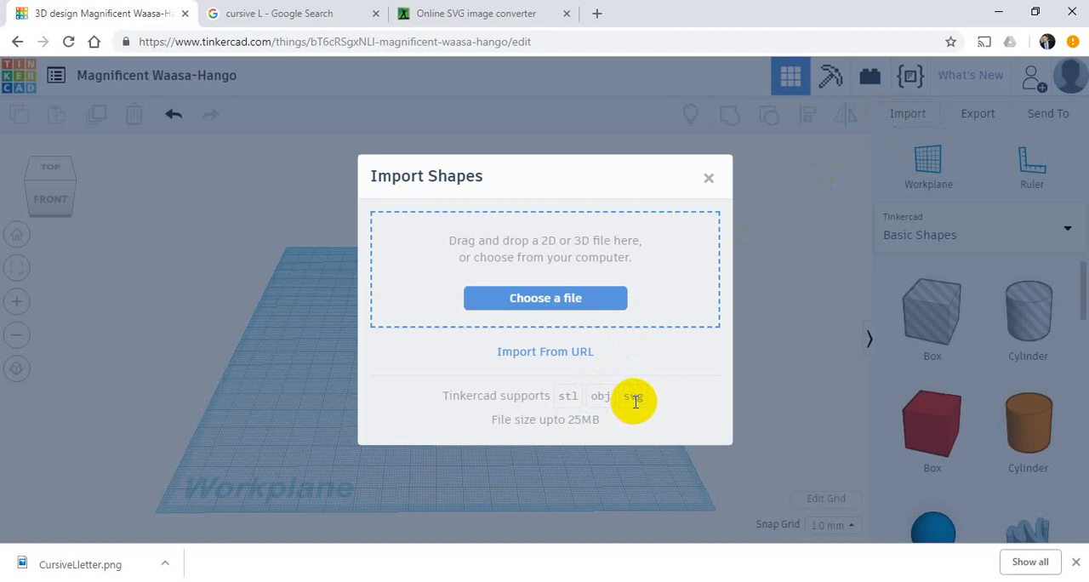
{"action": "mouse_move", "coordinate": [476, 14]}
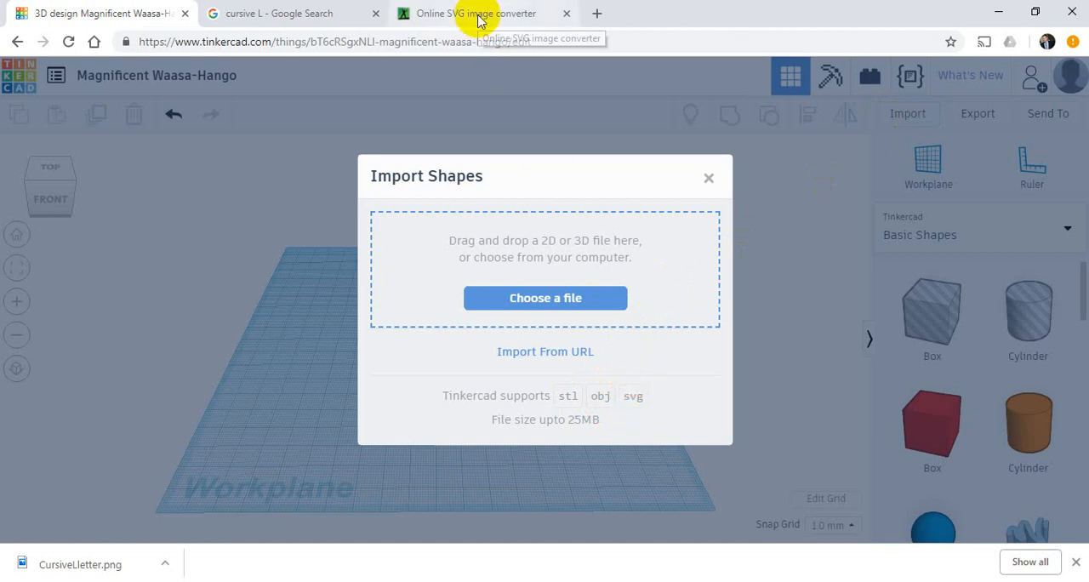
Upload CursiveLletter.png to Online-Convert and start the SVG conversion.
{"action": "left_click", "coordinate": [475, 13]}
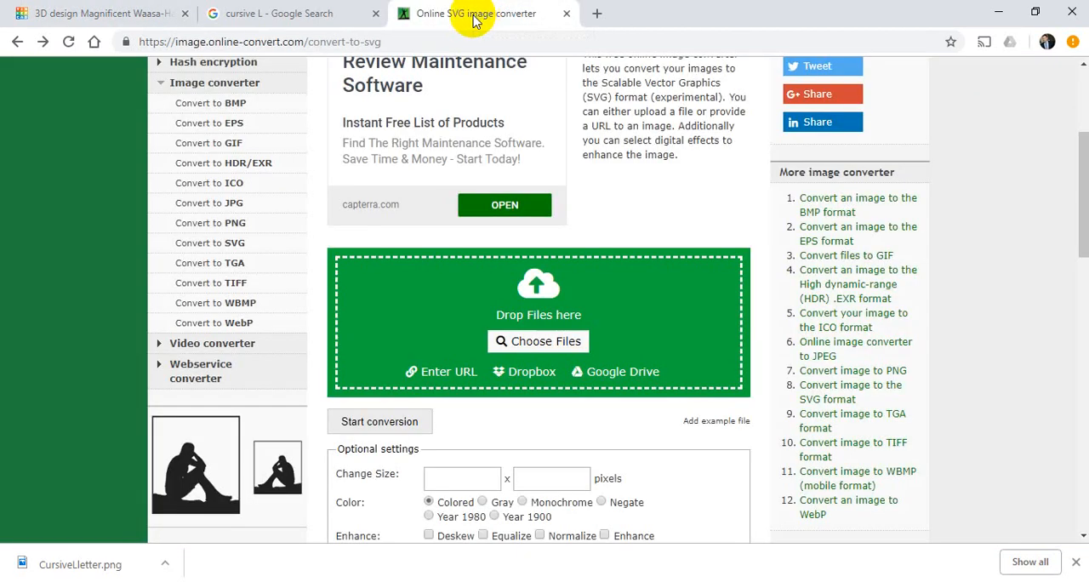
{"action": "mouse_move", "coordinate": [576, 232]}
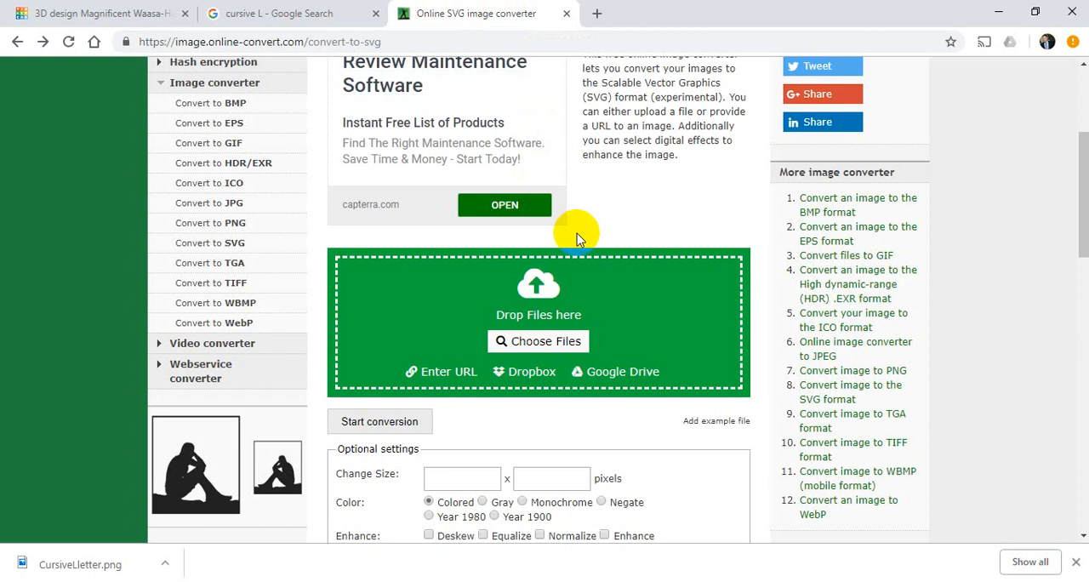
{"action": "mouse_move", "coordinate": [648, 362]}
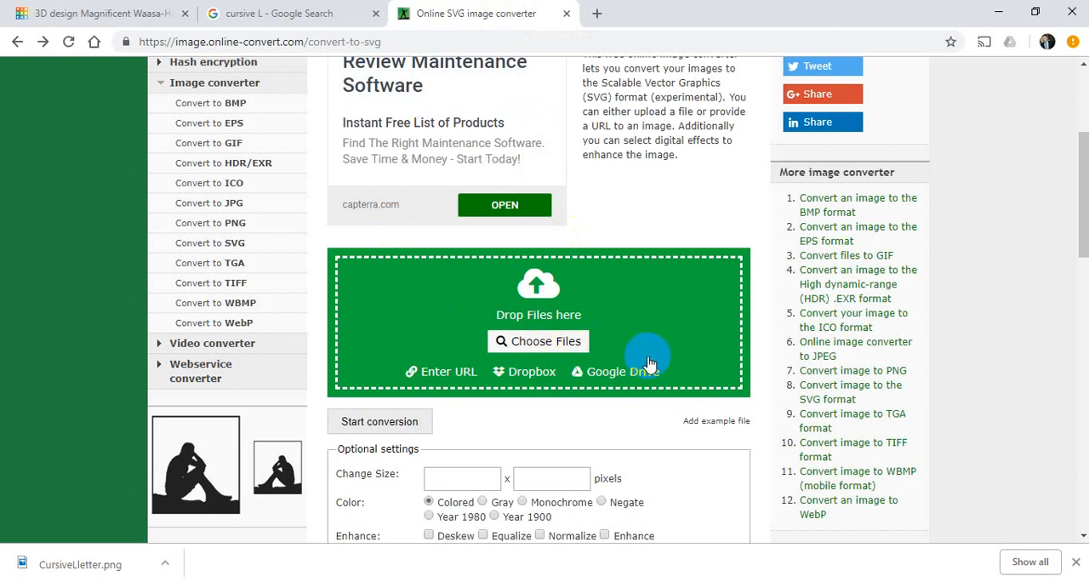
{"action": "mouse_move", "coordinate": [616, 330]}
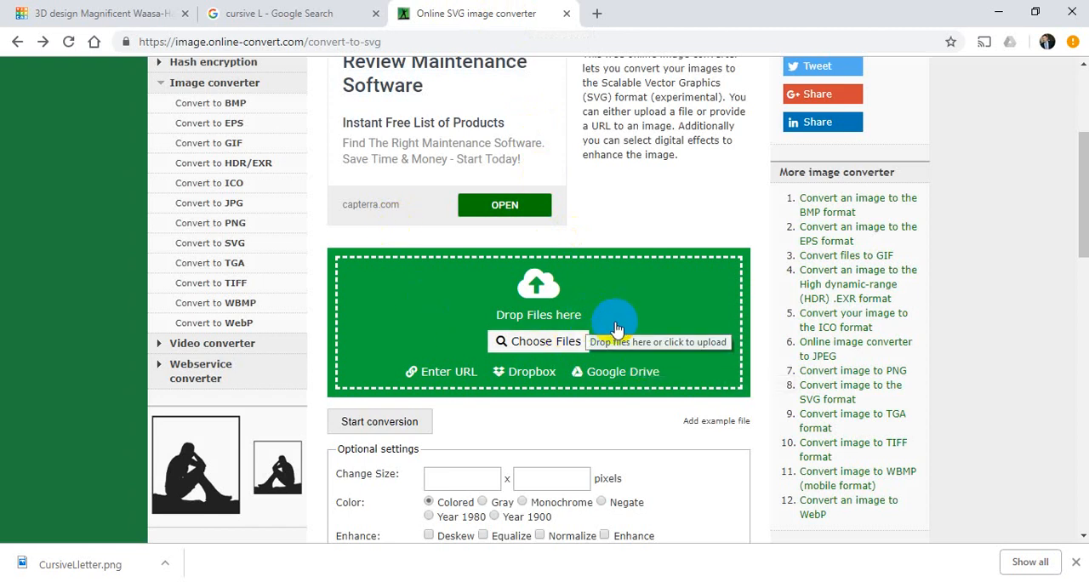
{"action": "mouse_move", "coordinate": [638, 371]}
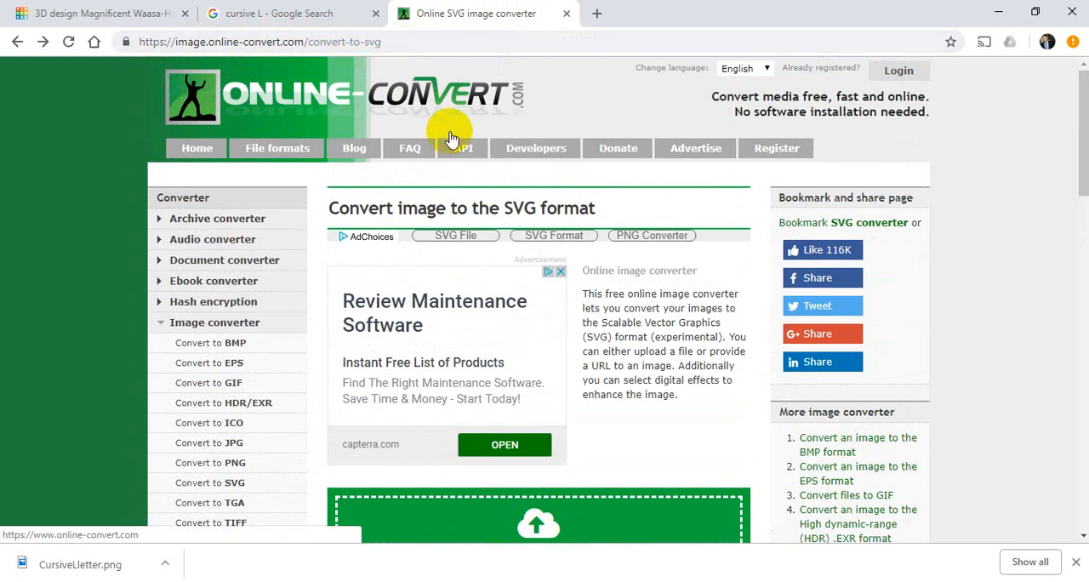
{"action": "scroll", "scroll_direction": "down", "scroll_amount": 3}
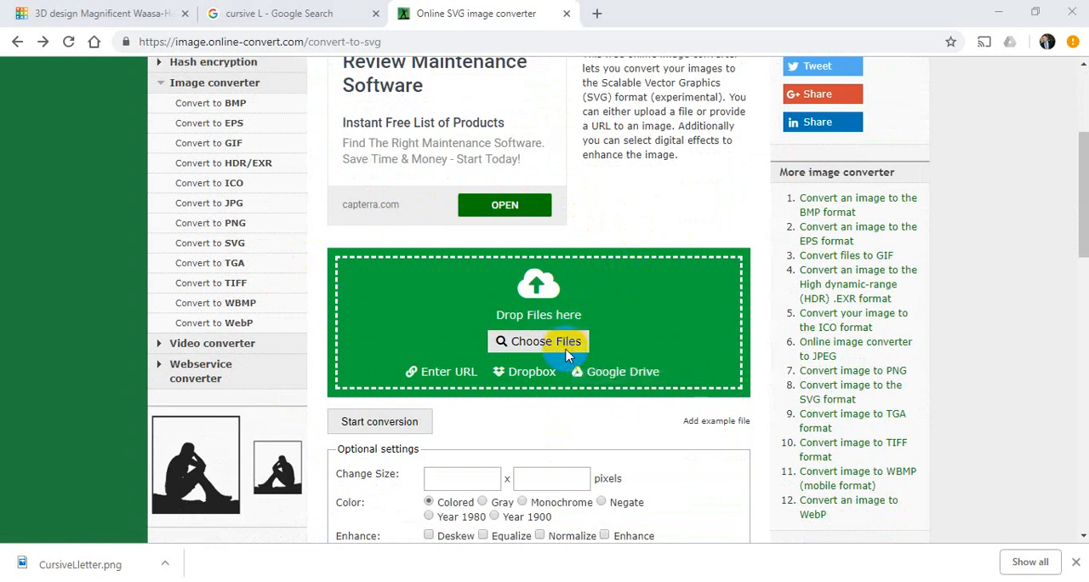
{"action": "left_click", "coordinate": [538, 341]}
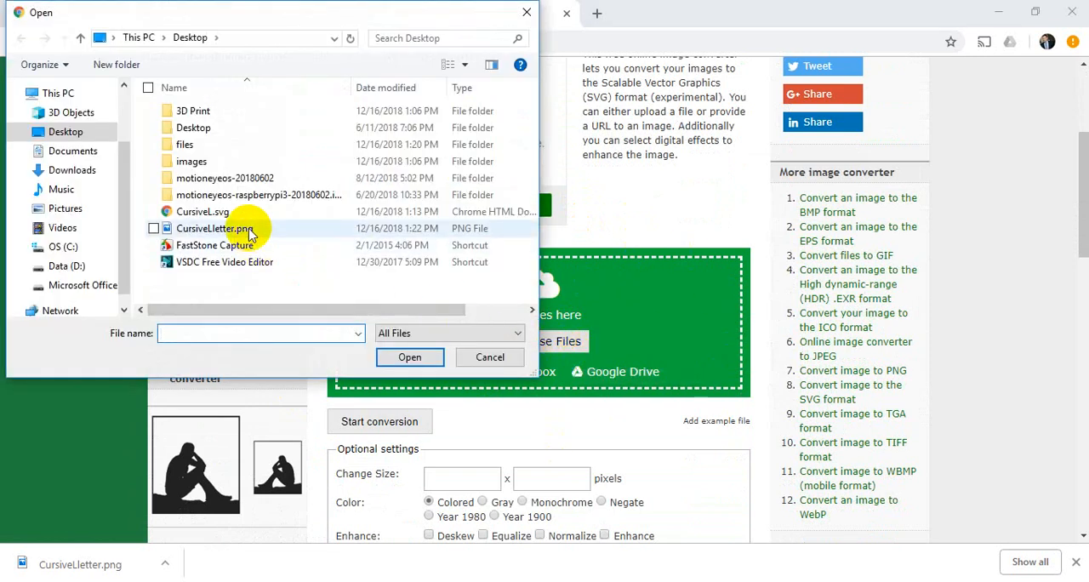
{"action": "left_click", "coordinate": [215, 228]}
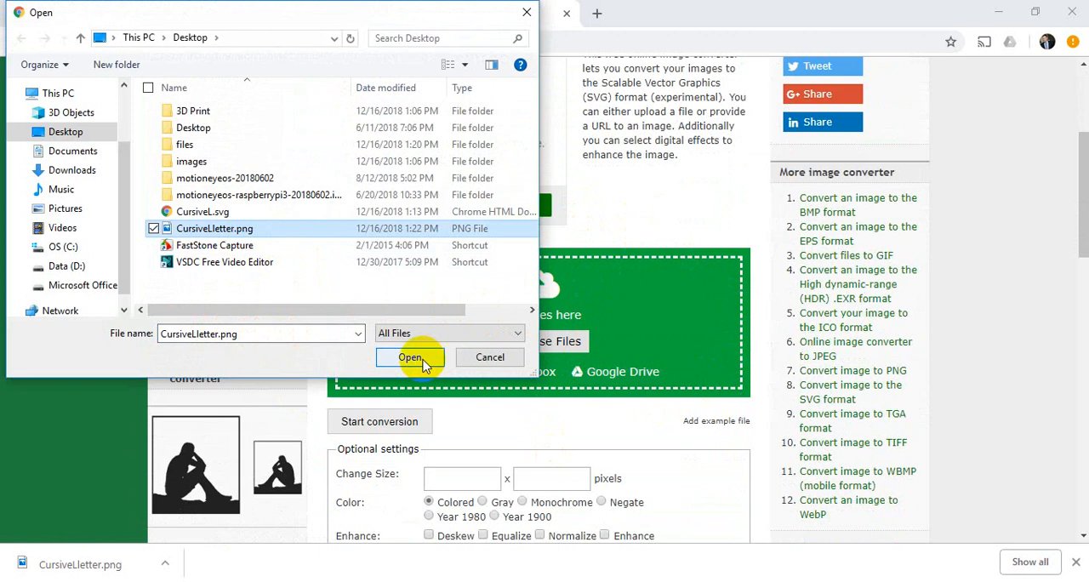
{"action": "left_click", "coordinate": [410, 357]}
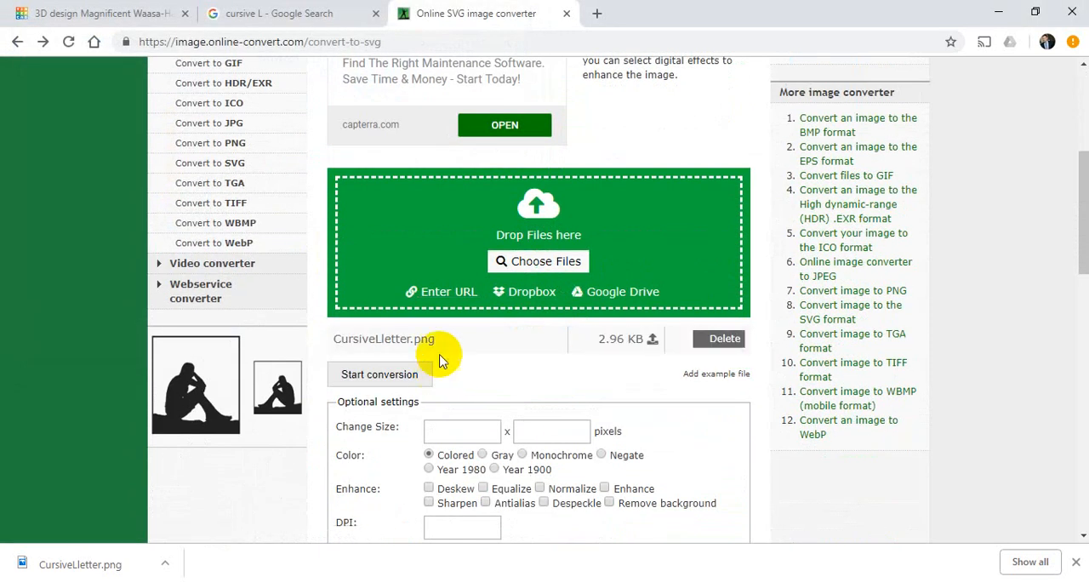
{"action": "mouse_move", "coordinate": [379, 374]}
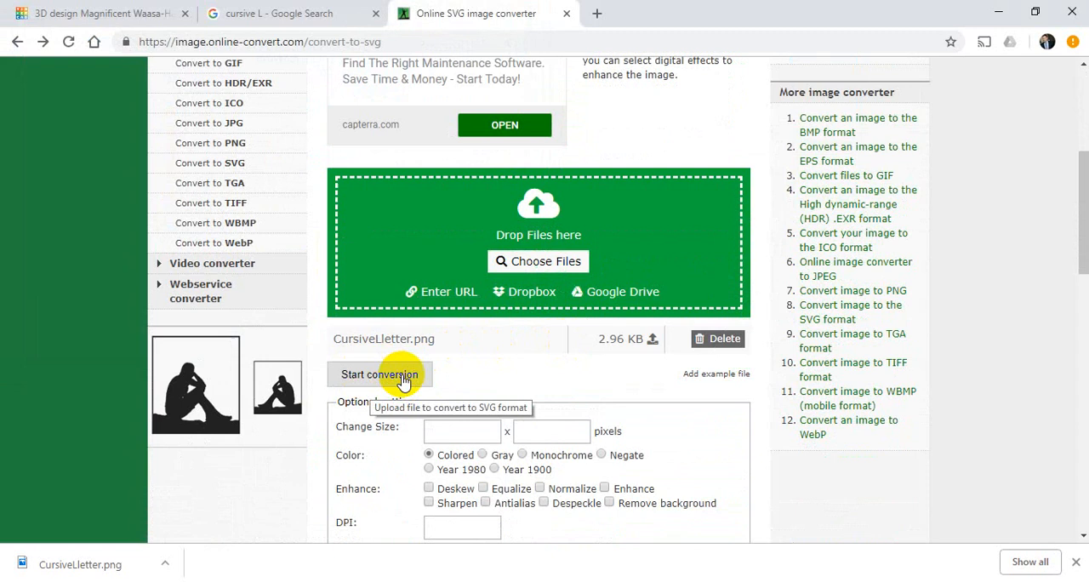
{"action": "mouse_move", "coordinate": [372, 85]}
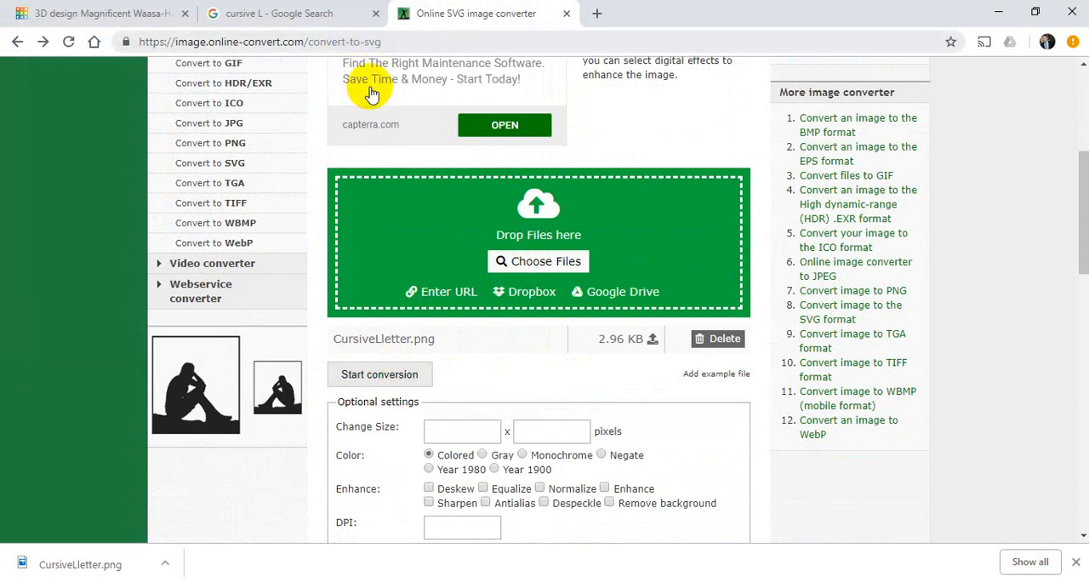
{"action": "mouse_move", "coordinate": [383, 357]}
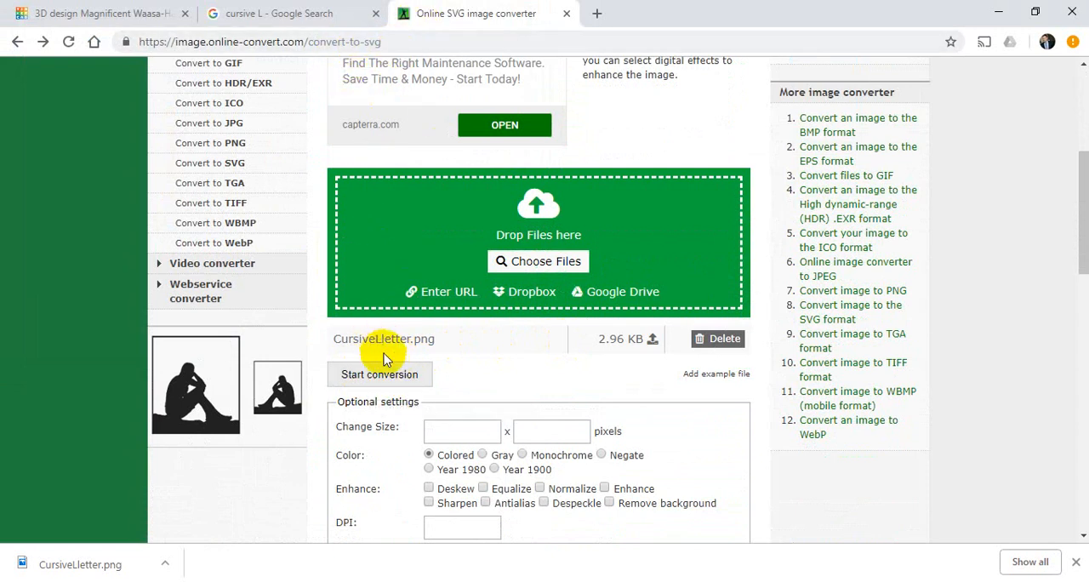
{"action": "left_click", "coordinate": [380, 374]}
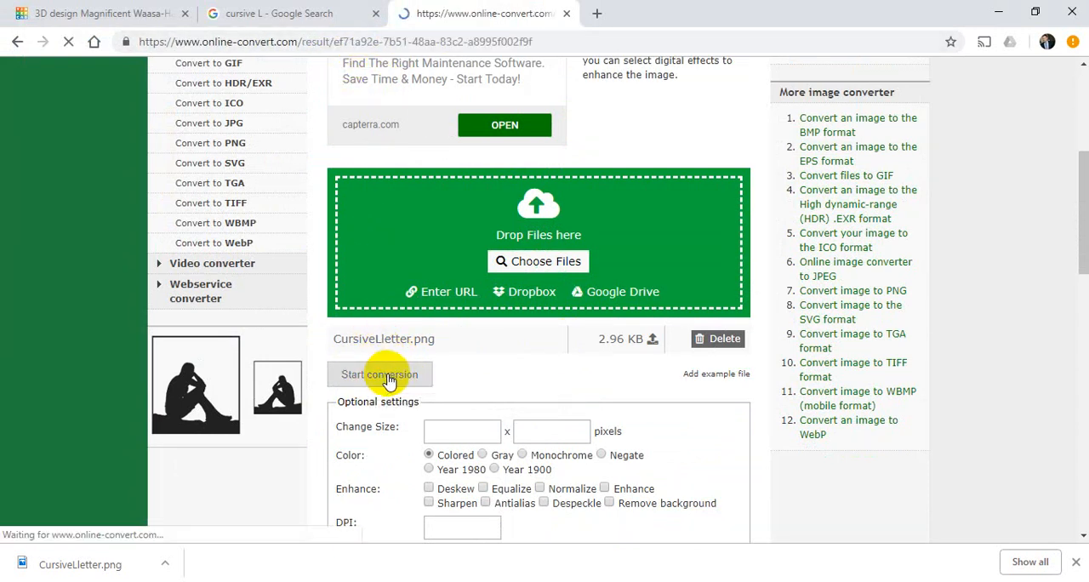
{"action": "left_click", "coordinate": [380, 374]}
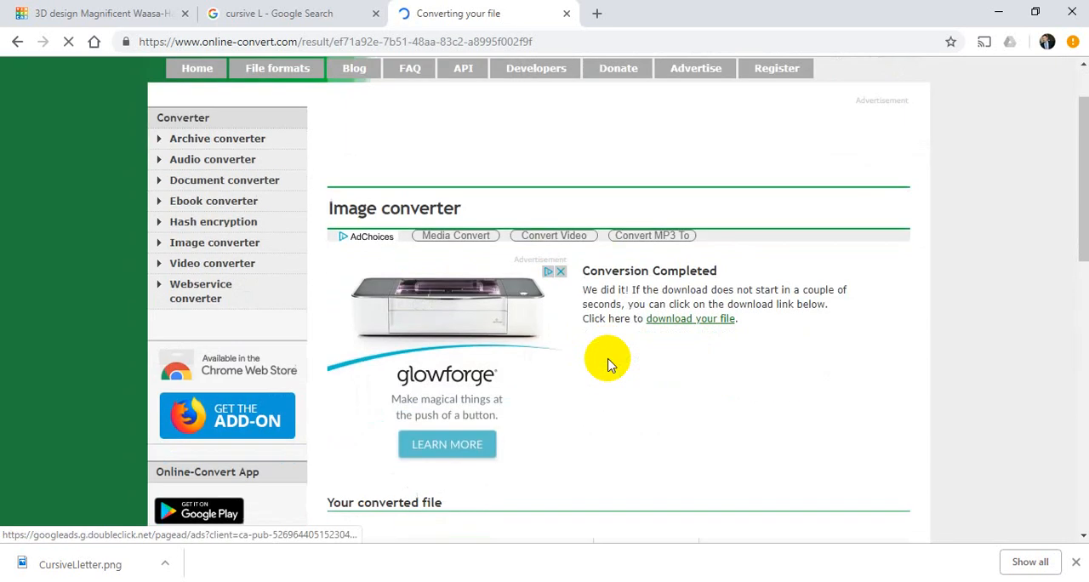
Scroll to the converted CursiveLletter.svg (1.58 kB) and let it download.
{"action": "scroll", "scroll_direction": "down", "scroll_amount": 3}
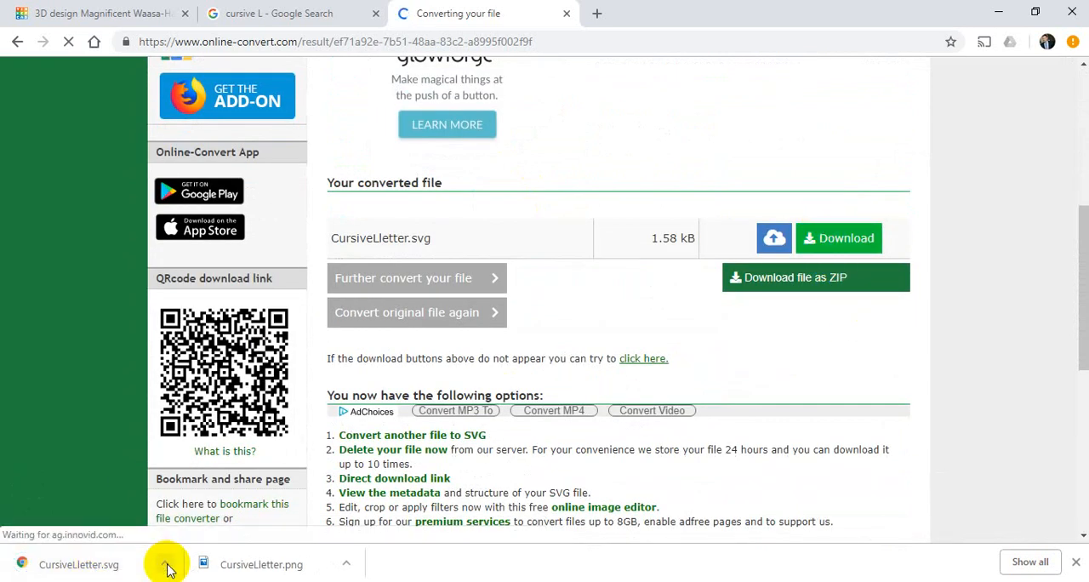
Drag CursiveLletter.svg from the Downloads folder onto the Desktop.
{"action": "left_click", "coordinate": [166, 564]}
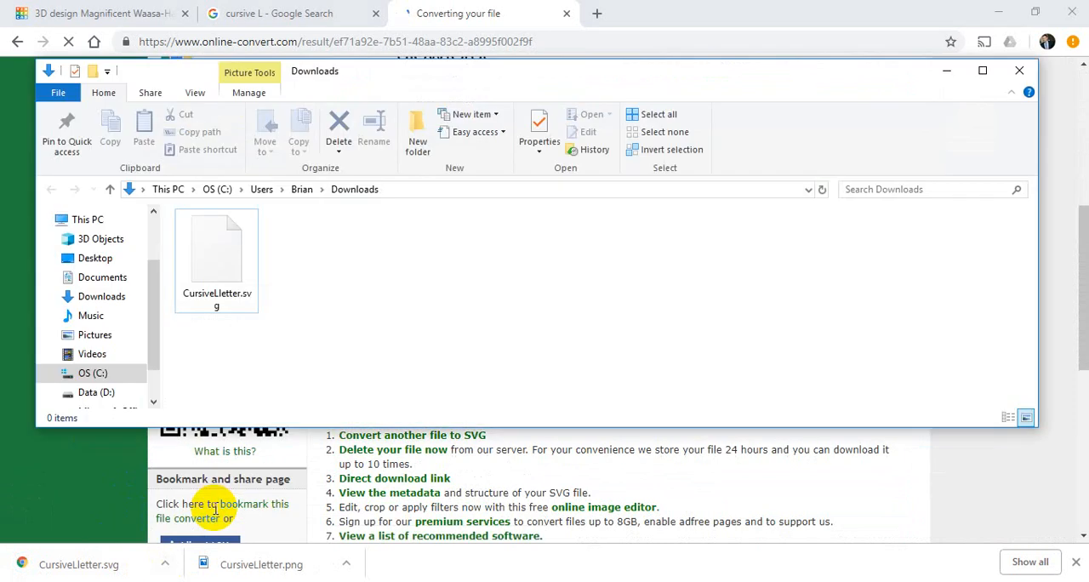
{"action": "left_click", "coordinate": [216, 255]}
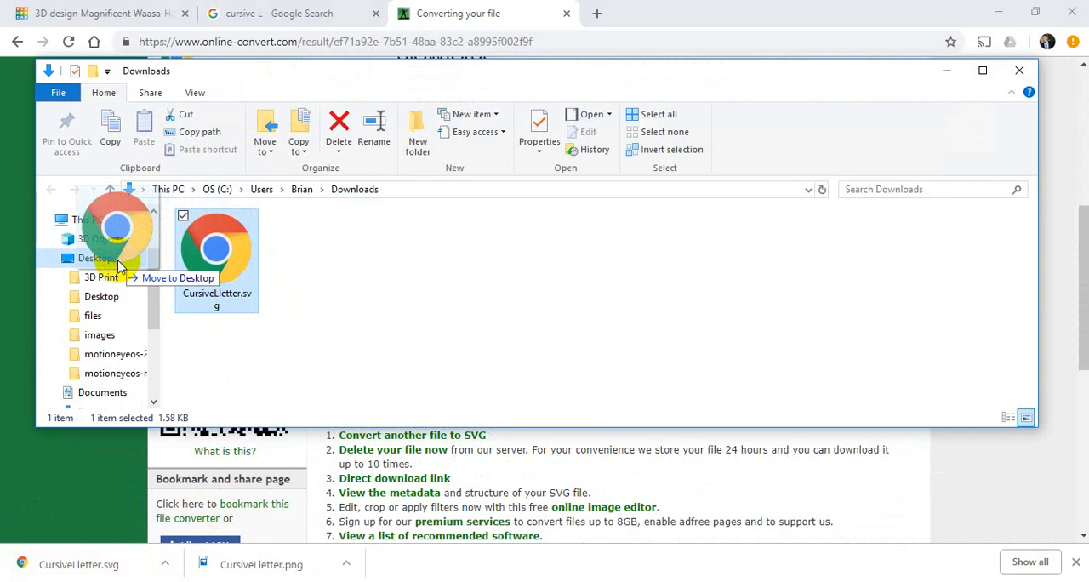
{"action": "left_click_drag", "start_coordinate": [216, 255], "coordinate": [102, 258]}
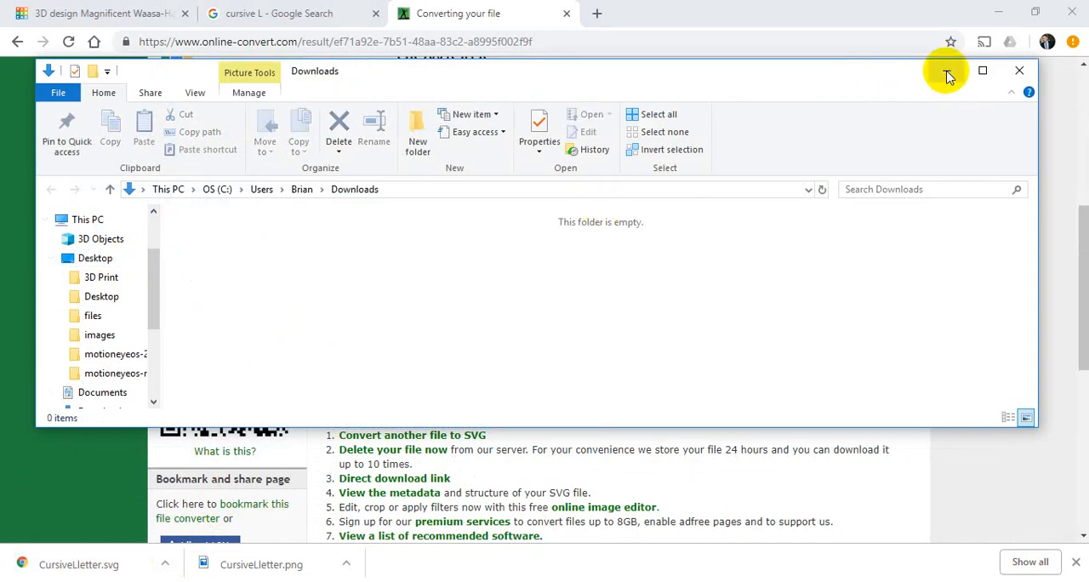
Reopen Tinkercad's import panel and load CursiveLletter.svg from the Desktop.
{"action": "left_click", "coordinate": [94, 13]}
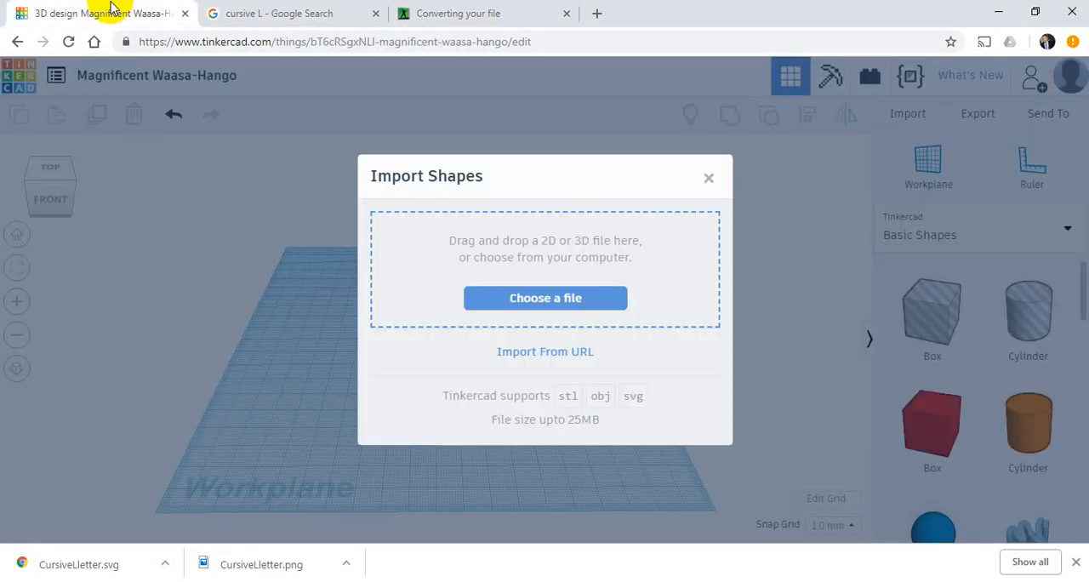
{"action": "mouse_move", "coordinate": [646, 398]}
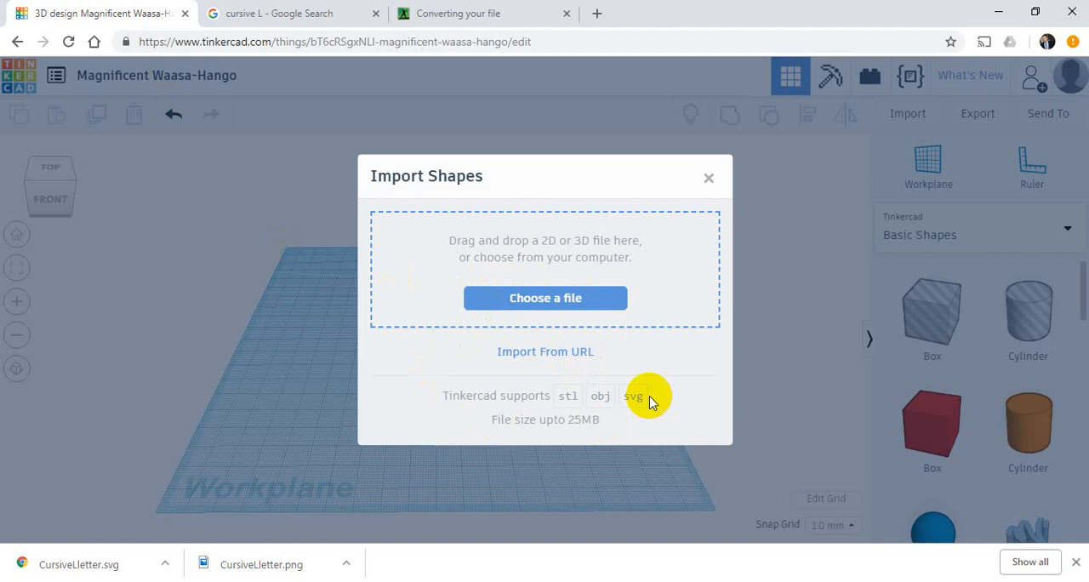
{"action": "mouse_move", "coordinate": [708, 179]}
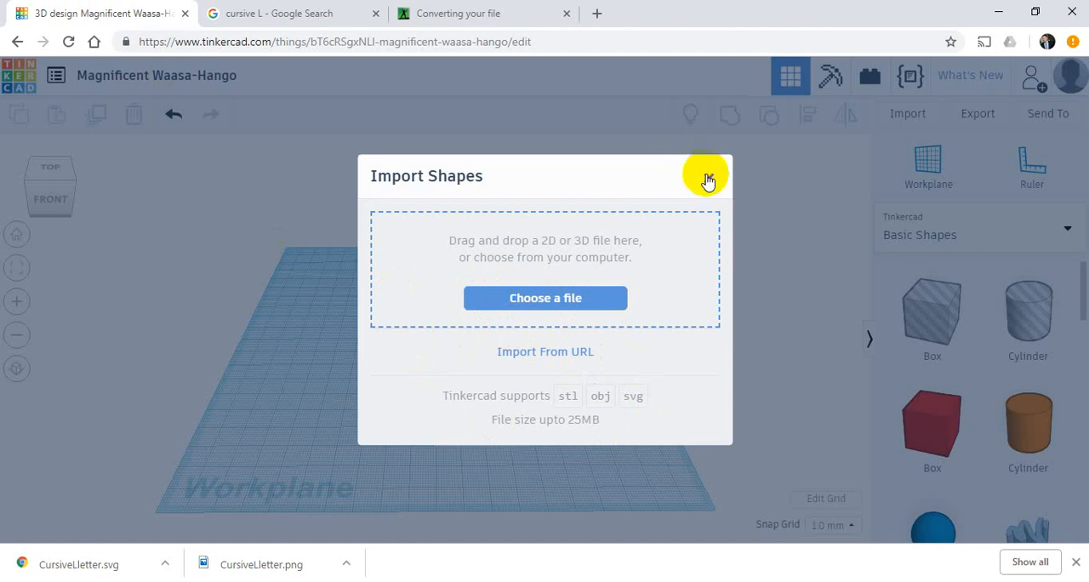
{"action": "left_click", "coordinate": [708, 176]}
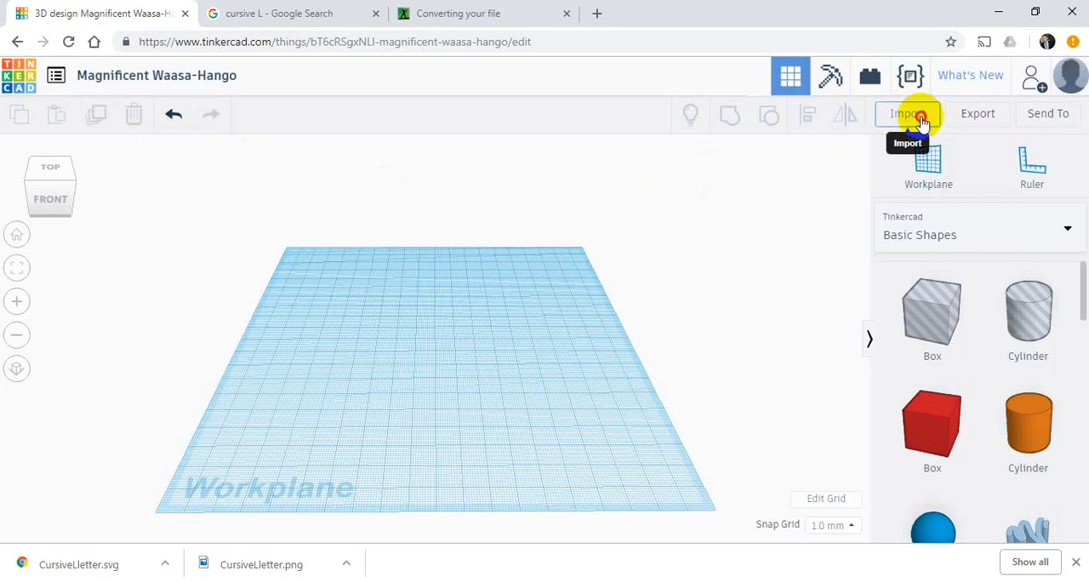
{"action": "left_click", "coordinate": [907, 113]}
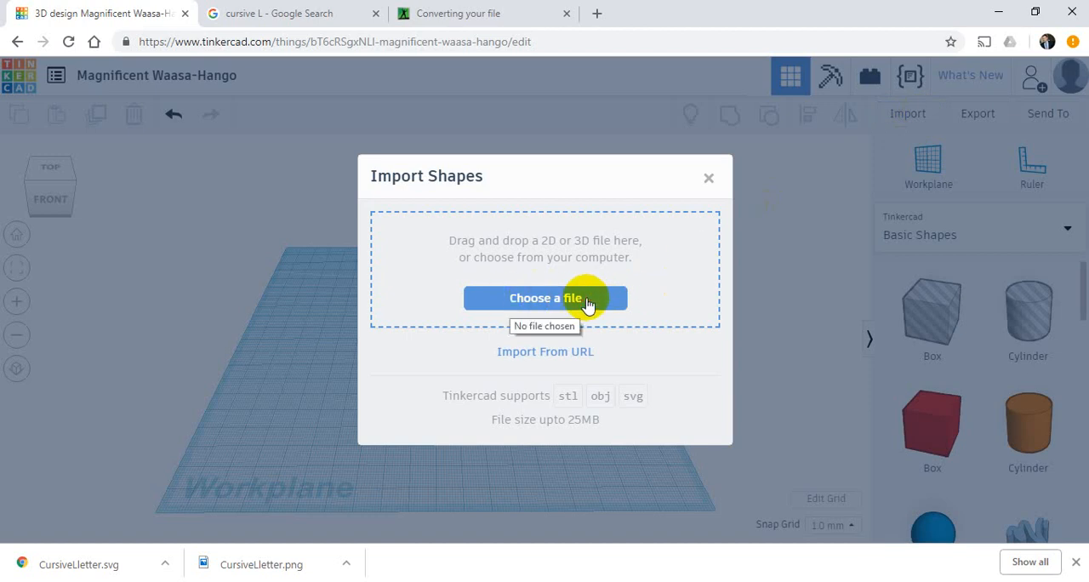
{"action": "left_click", "coordinate": [545, 297]}
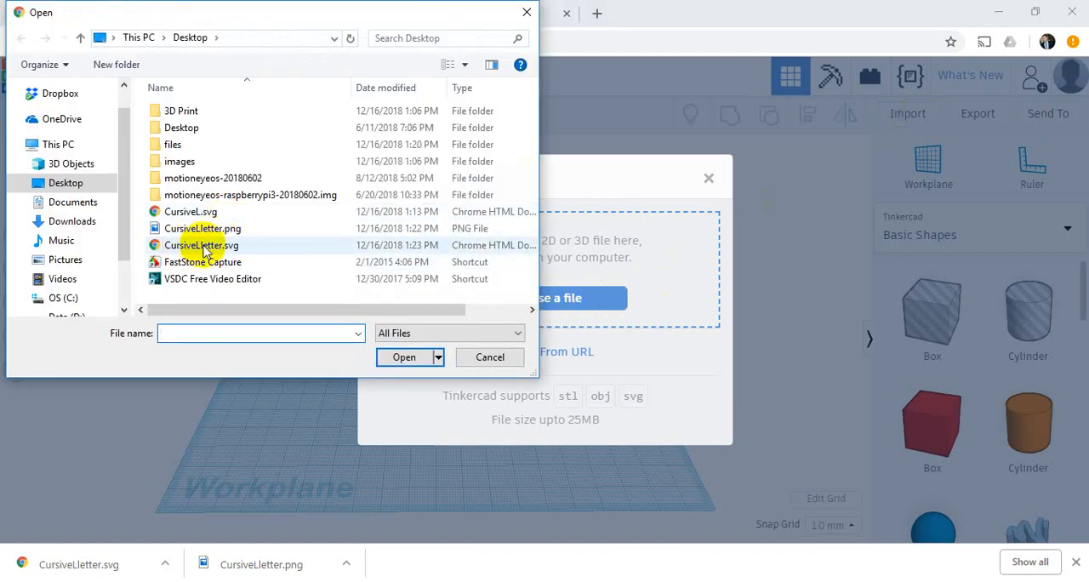
{"action": "left_click", "coordinate": [201, 245]}
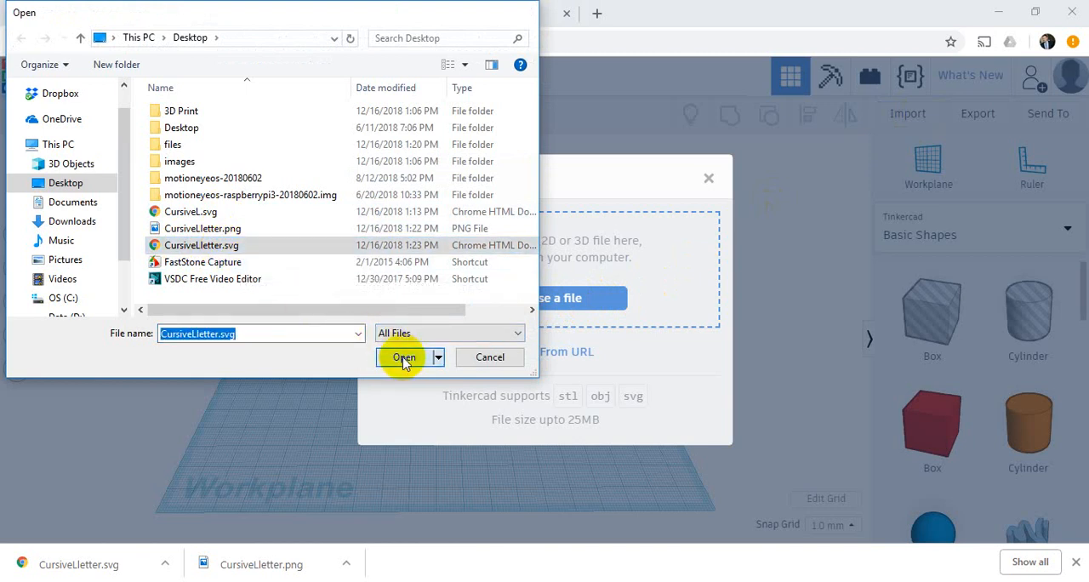
{"action": "left_click", "coordinate": [403, 357]}
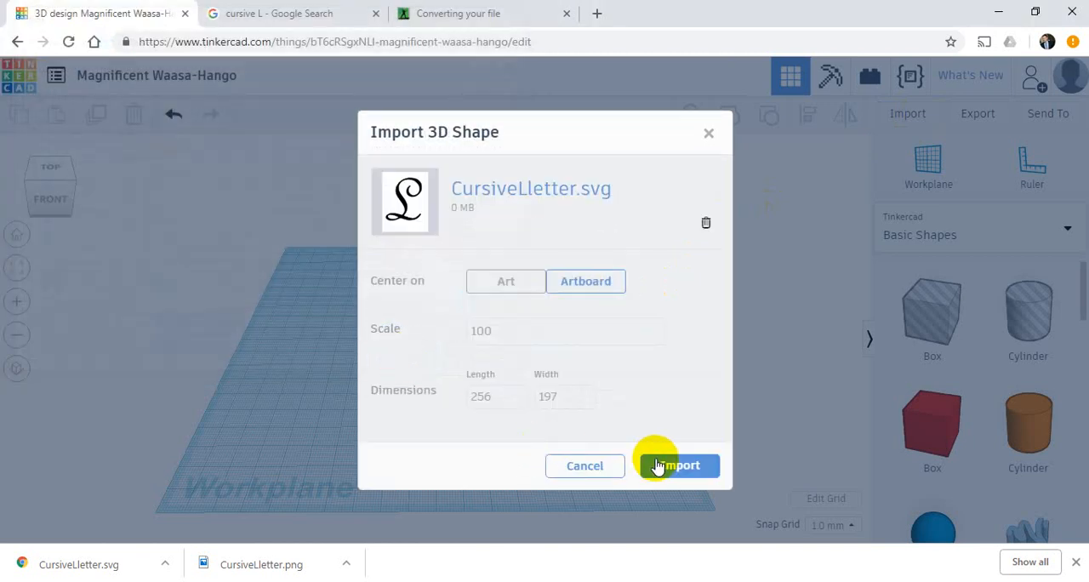
Import the cursive L, select the new shape, and orbit to view its thickness.
{"action": "left_click", "coordinate": [678, 465]}
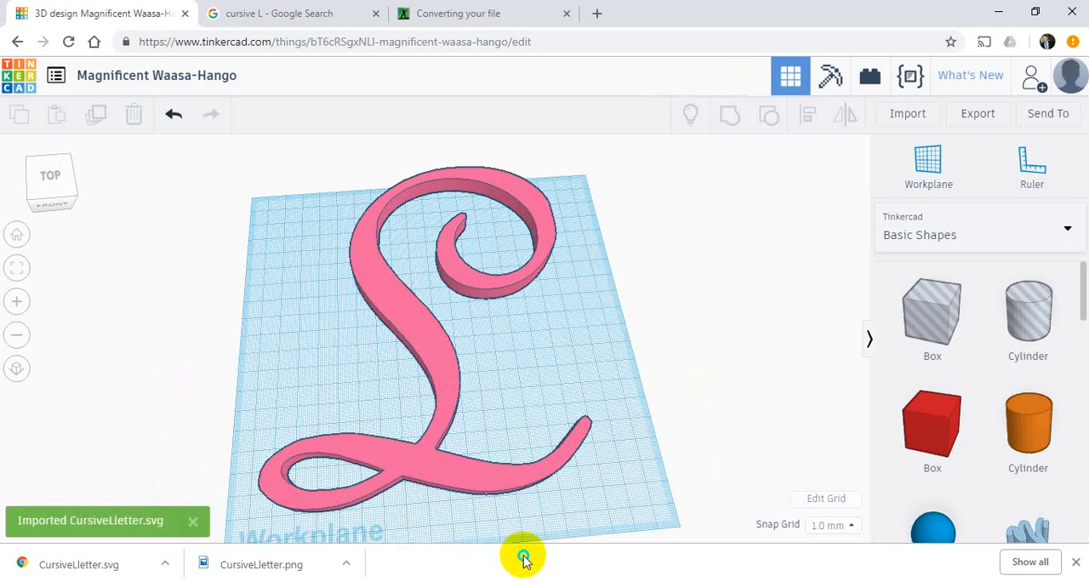
{"action": "left_click", "coordinate": [423, 317]}
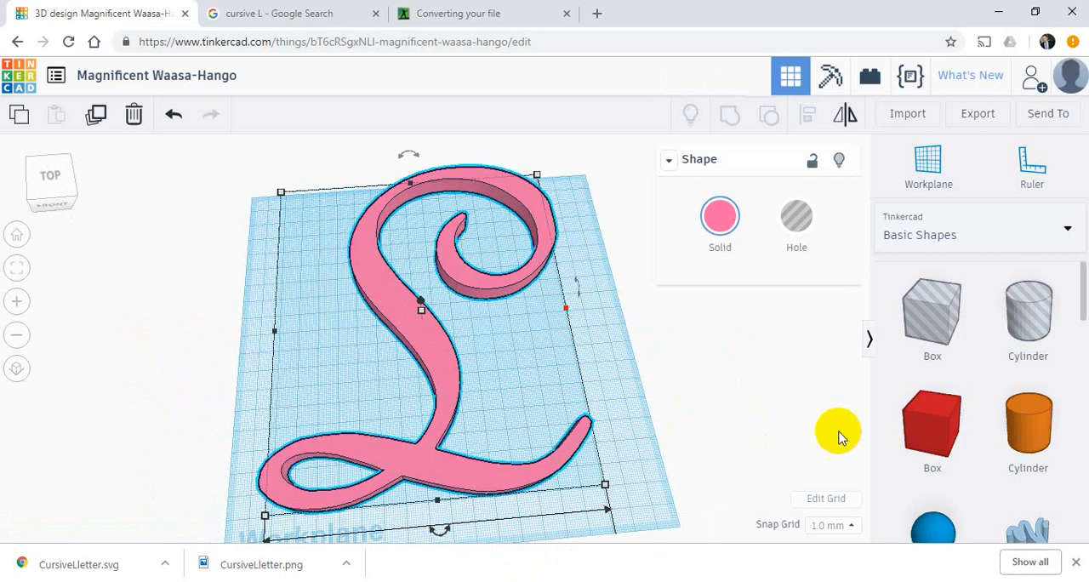
{"action": "mouse_move", "coordinate": [740, 468]}
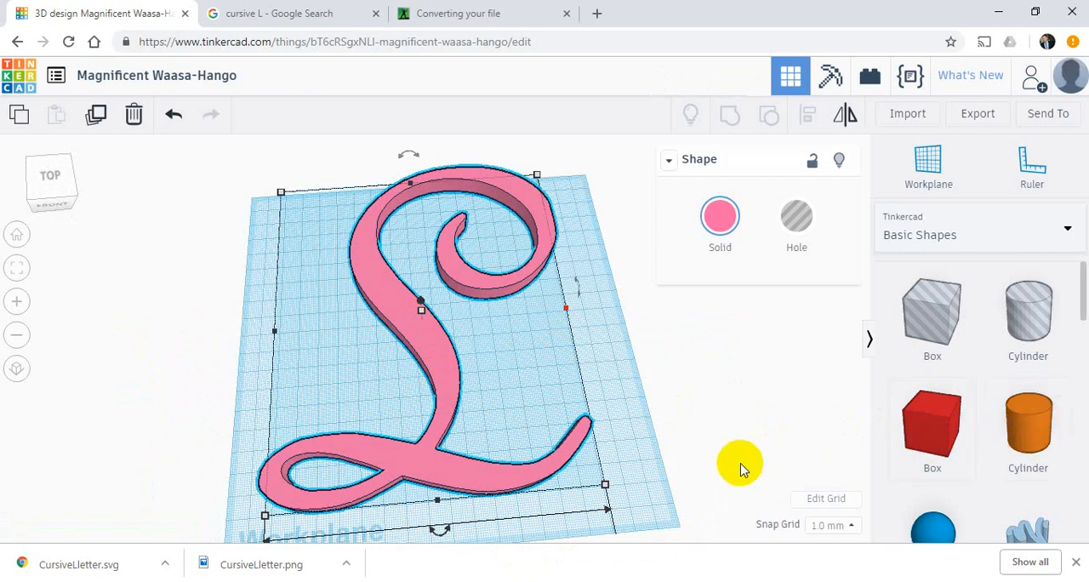
{"action": "left_click_drag", "start_coordinate": [740, 463], "coordinate": [638, 372]}
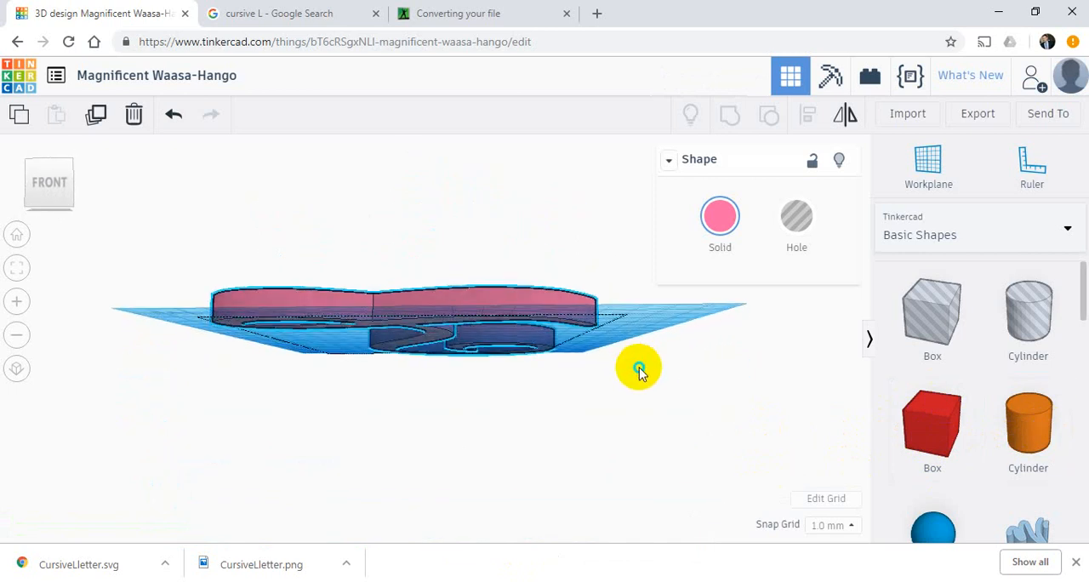